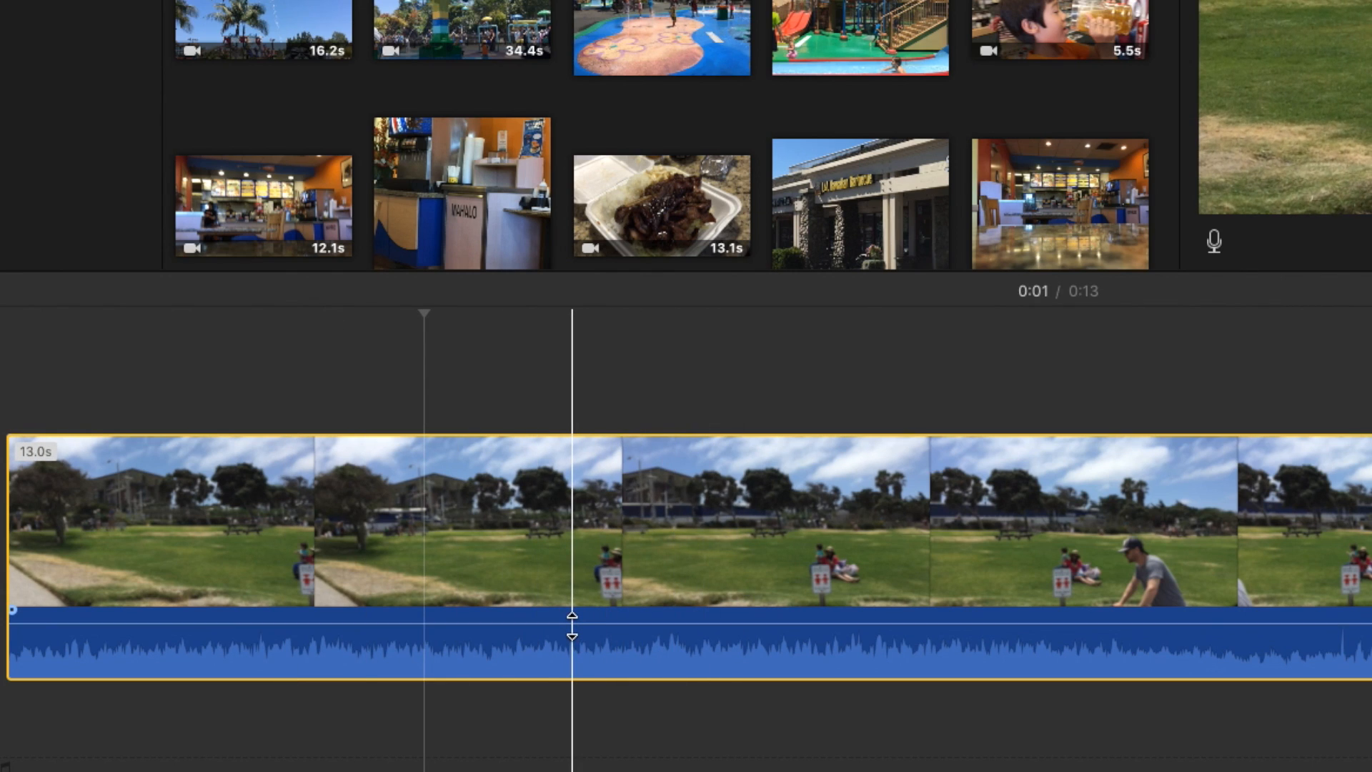
mouse_move(572, 624)
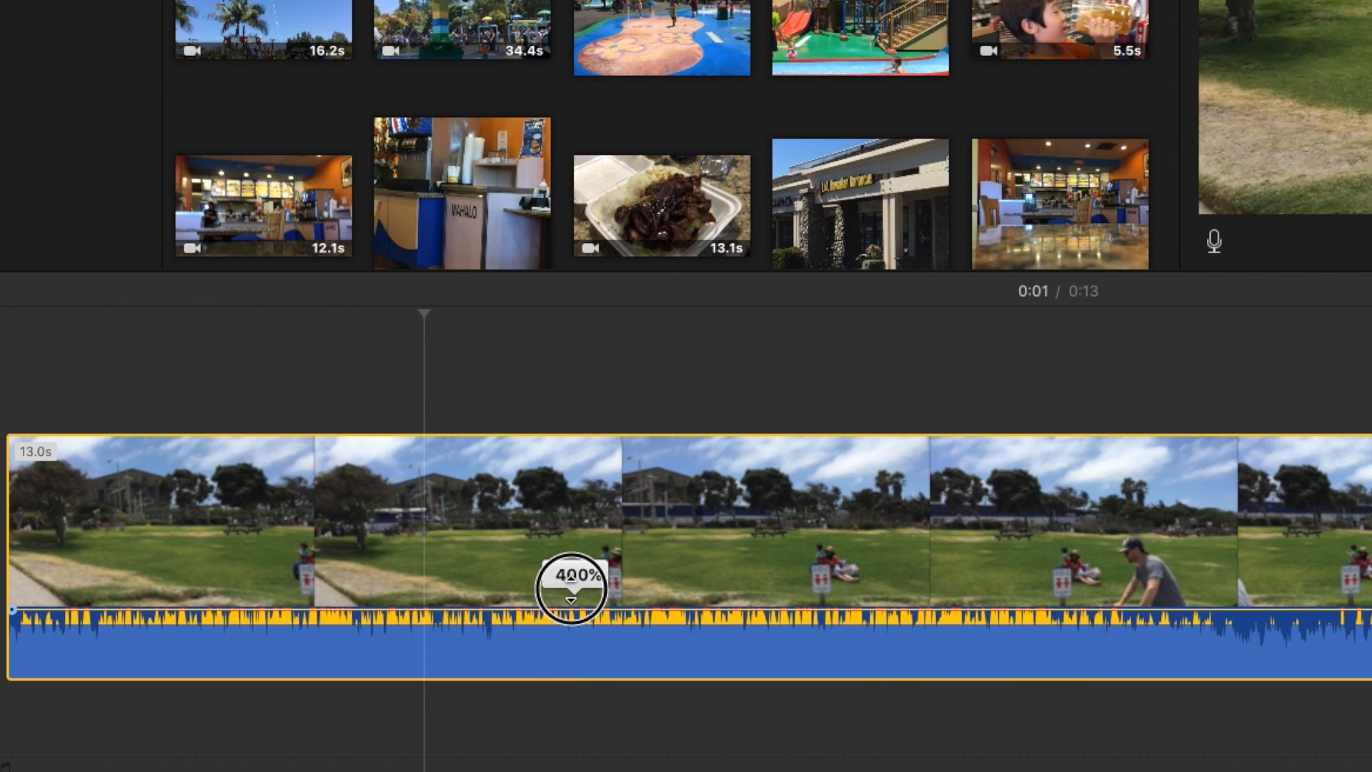
Boost the clip's volume line toward 400% until the waveform overloads, then bring it back to an unclipped level.
drag(569, 595, 569, 661)
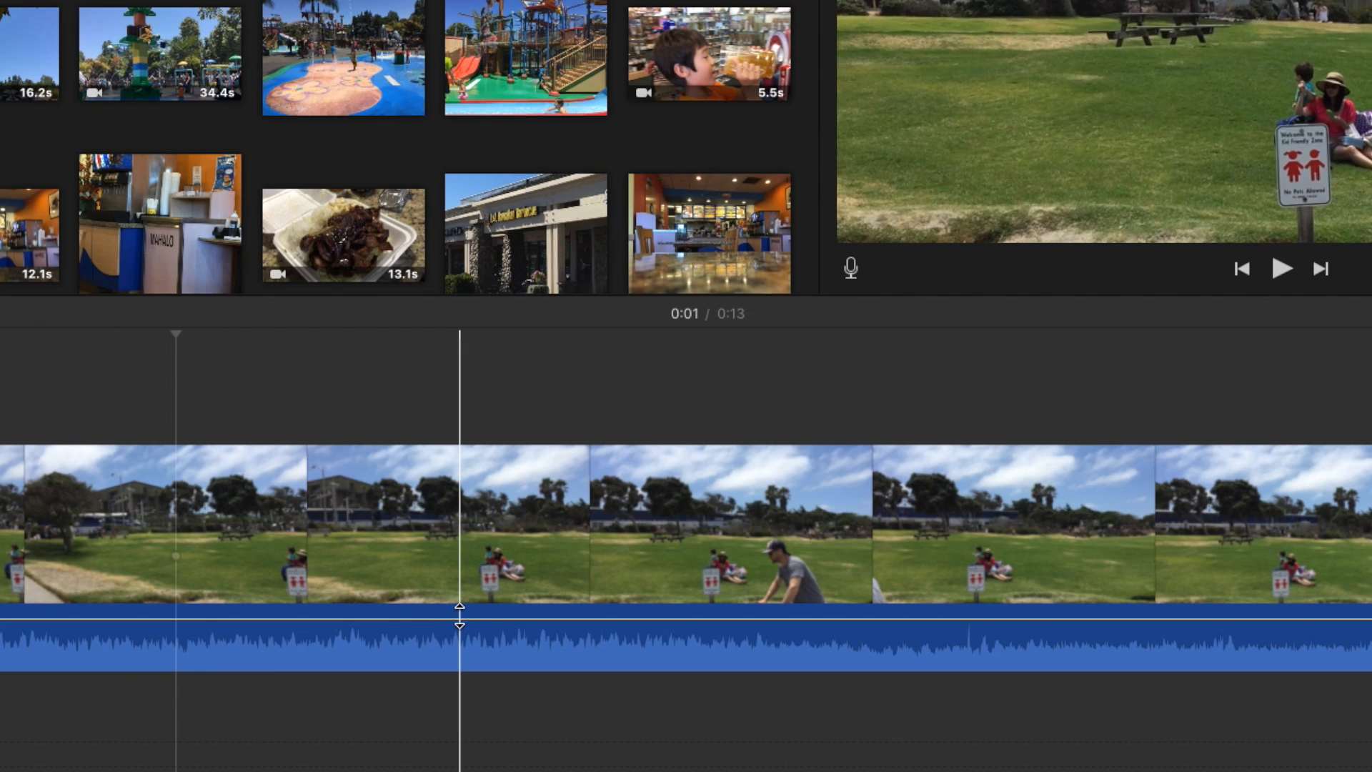
click(459, 613)
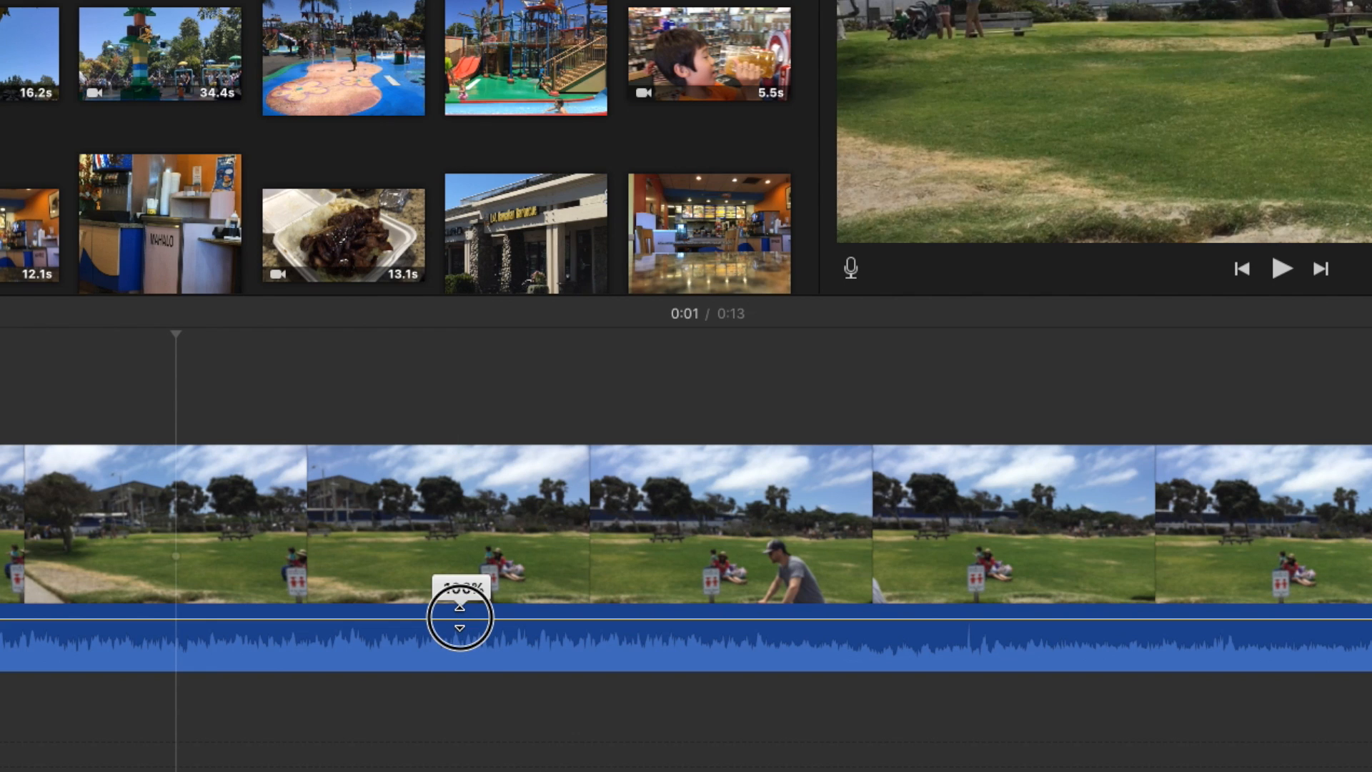
drag(458, 615, 400, 614)
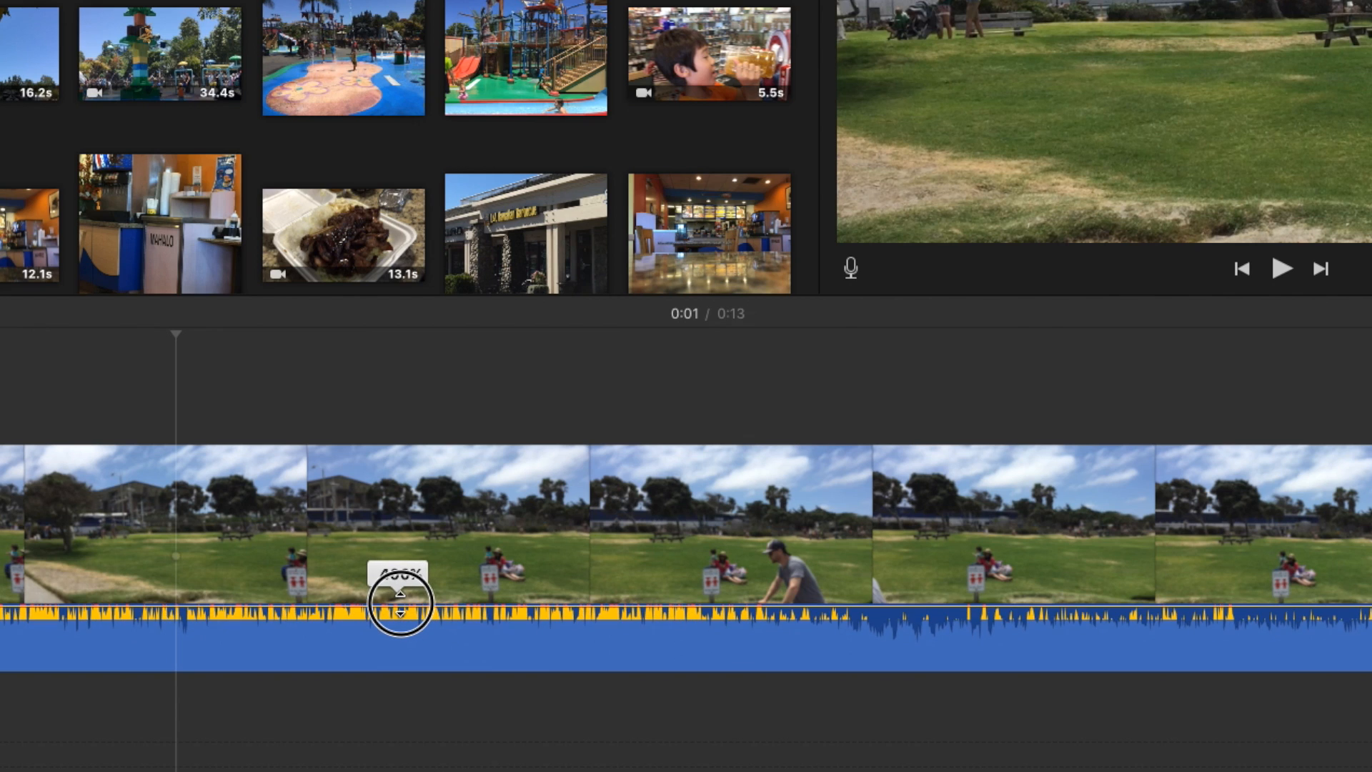
click(399, 574)
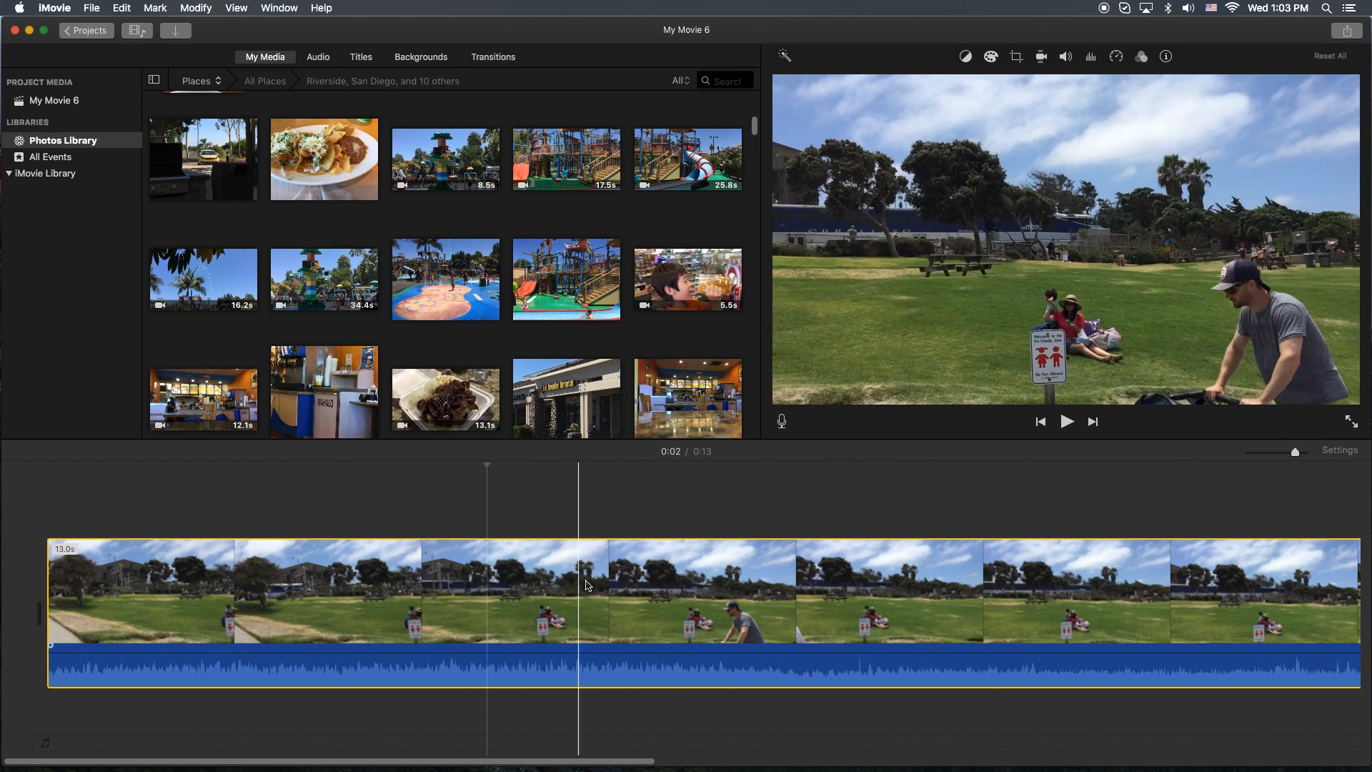
Split off a roughly two-second section via Modify > Split Clip and lower that piece's volume.
click(627, 592)
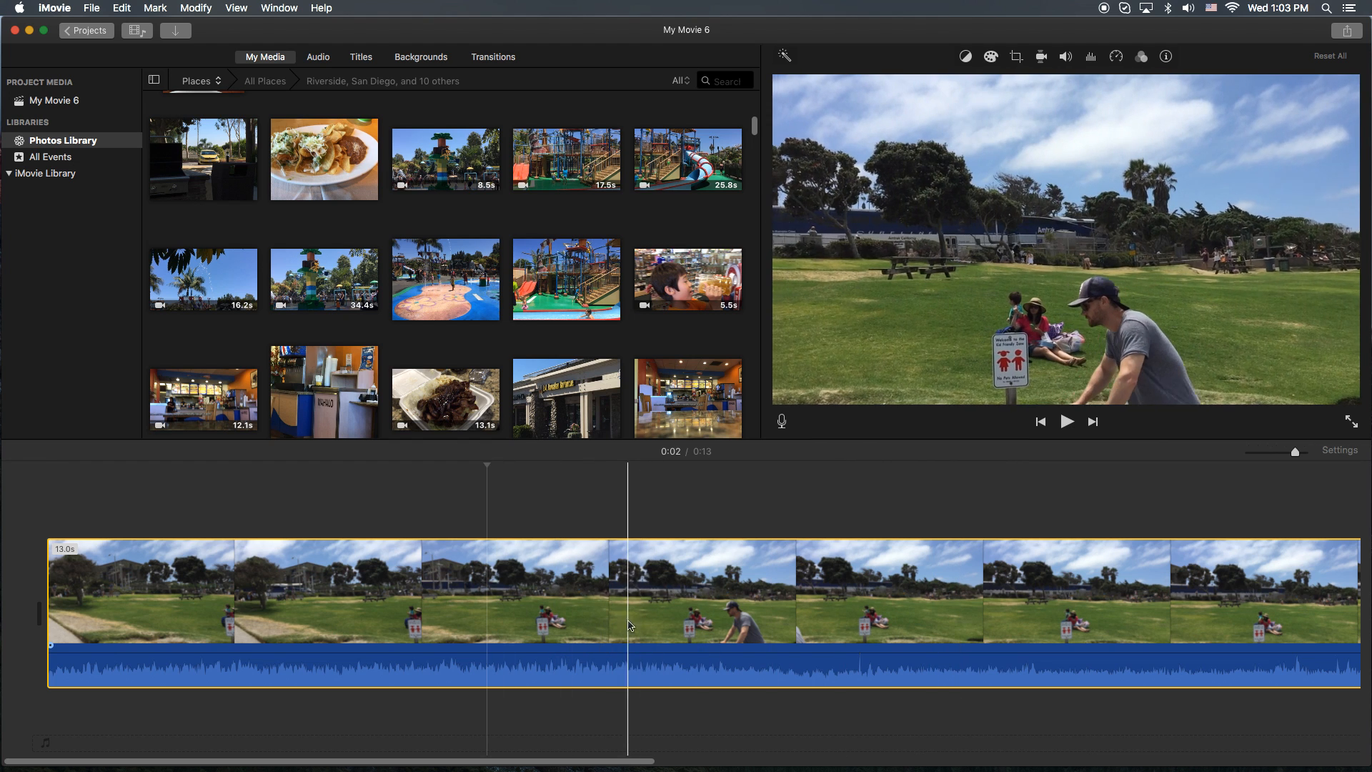
click(392, 560)
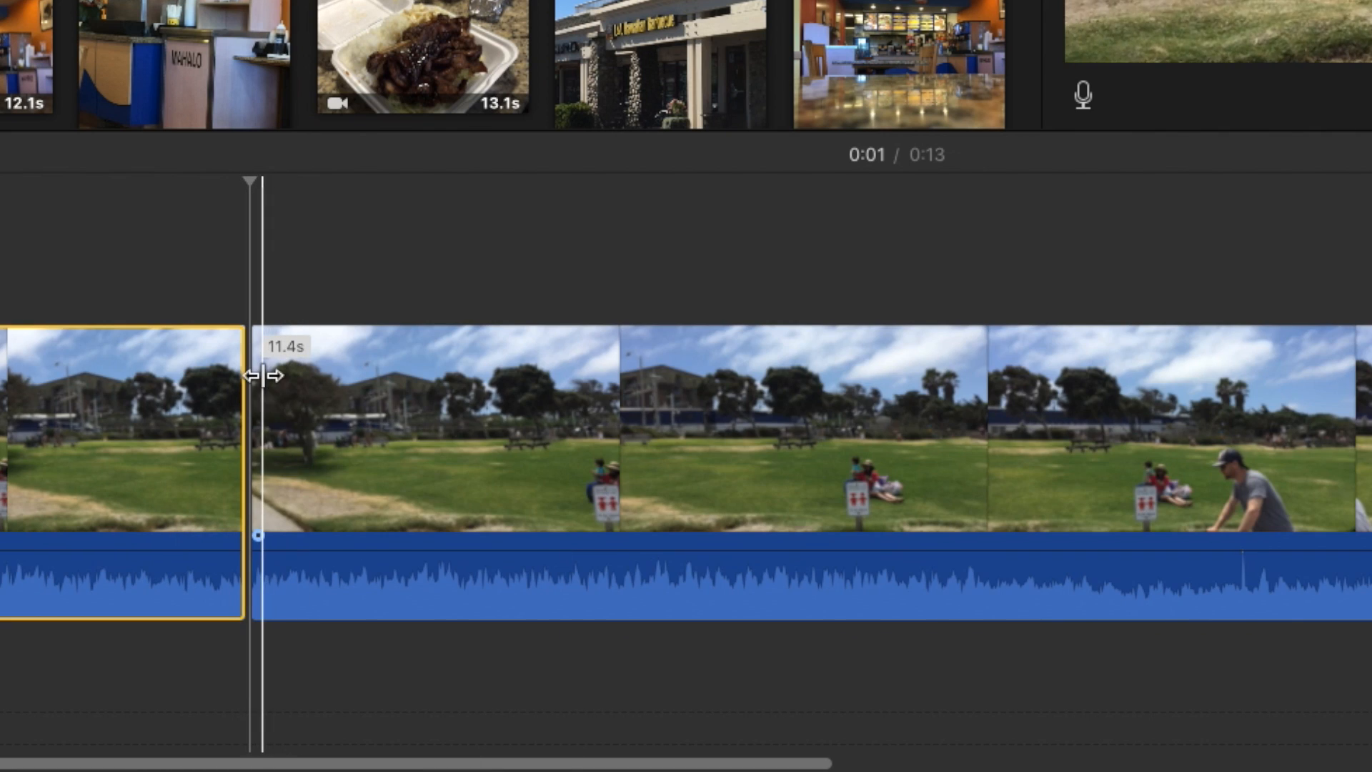
click(635, 404)
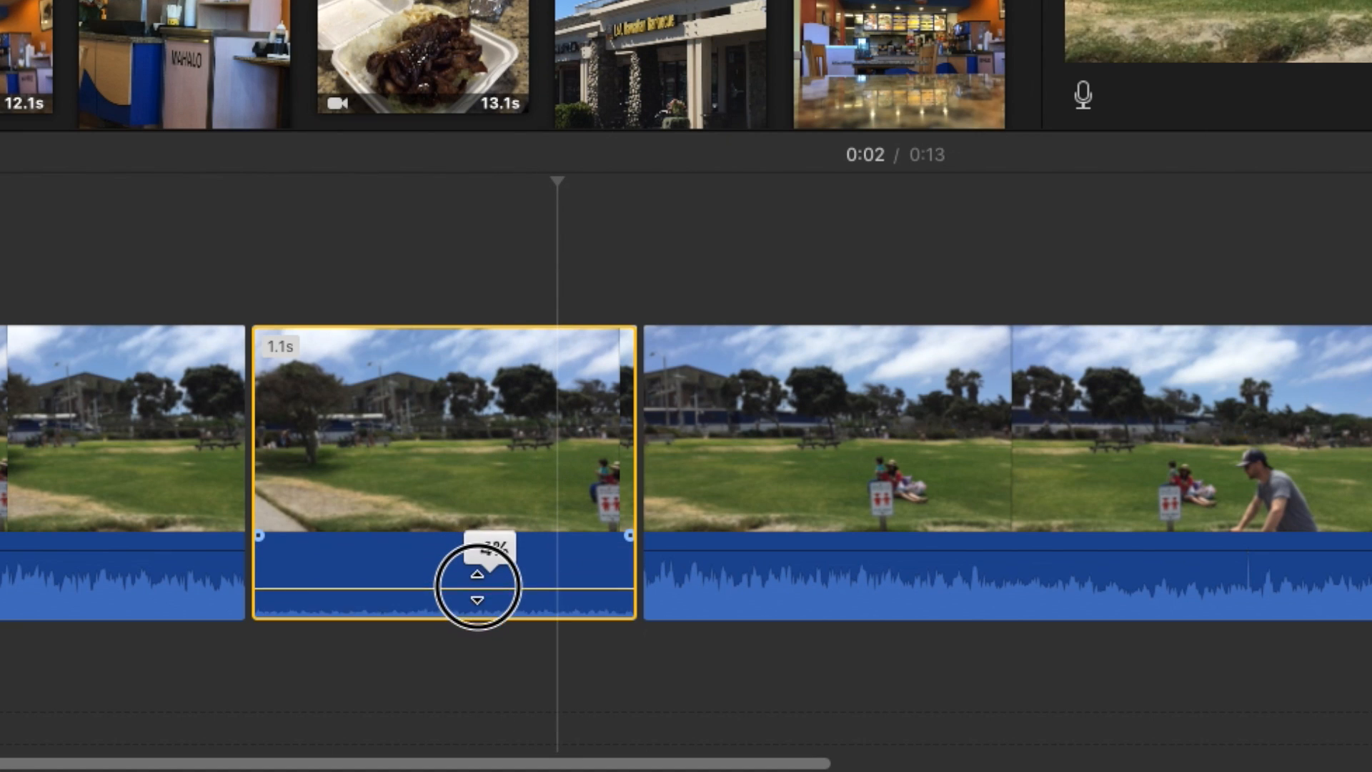
drag(477, 578, 486, 539)
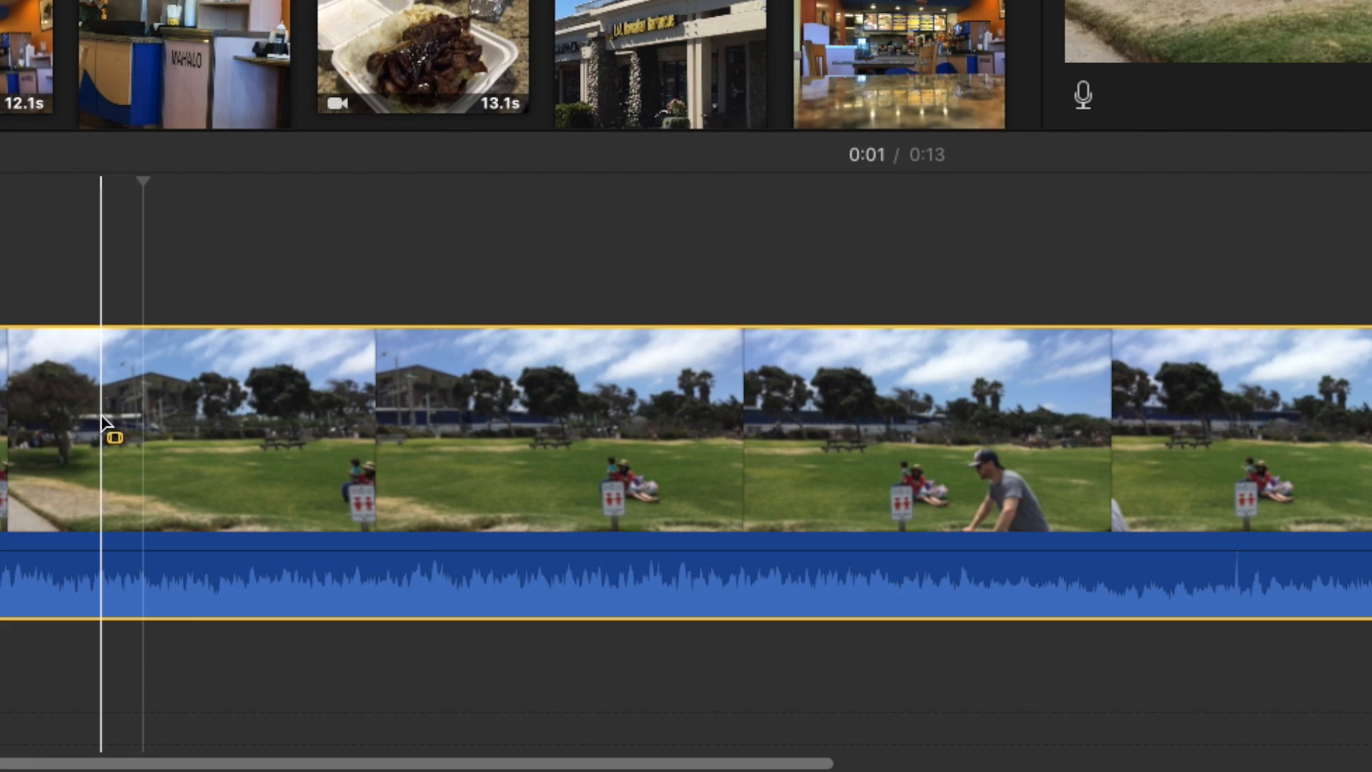
Lower the volume over a short range-selected stretch near the clip's start.
drag(115, 437, 297, 457)
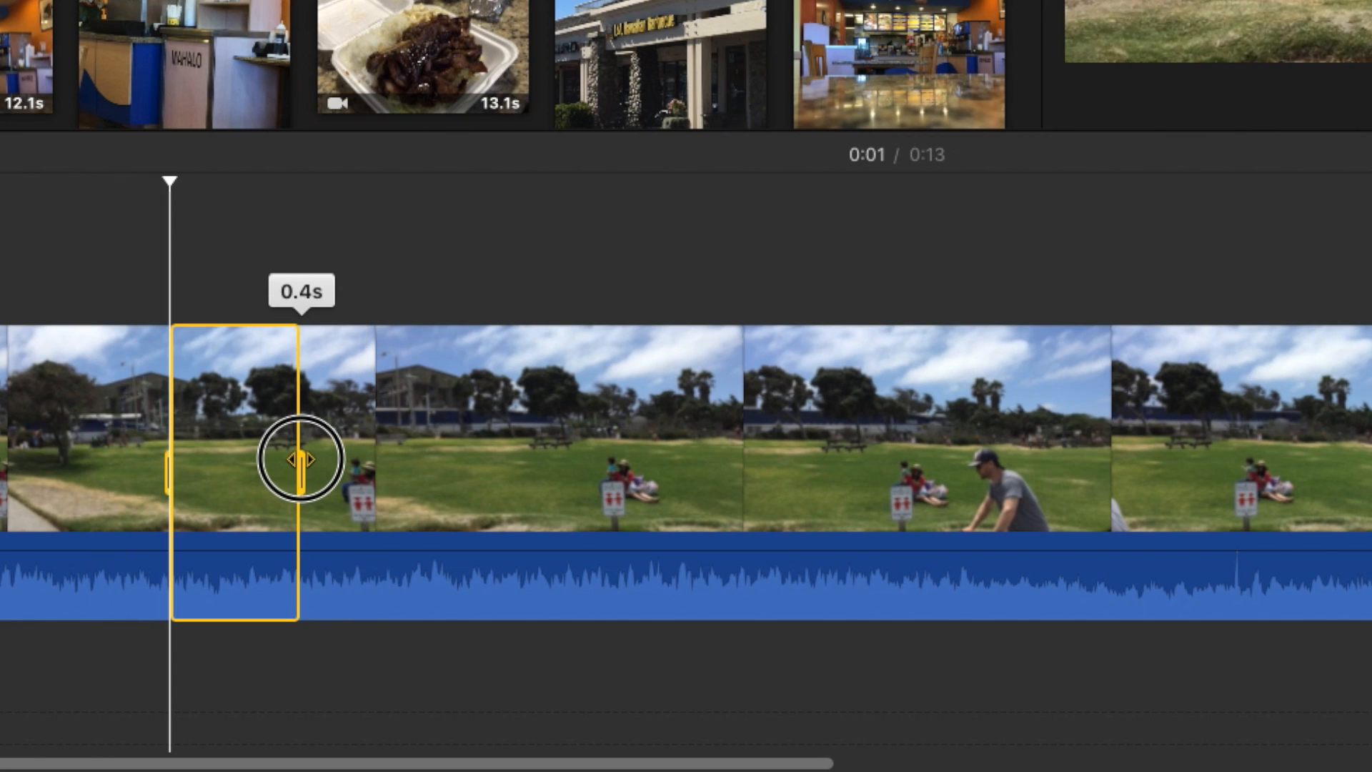
drag(298, 459, 609, 496)
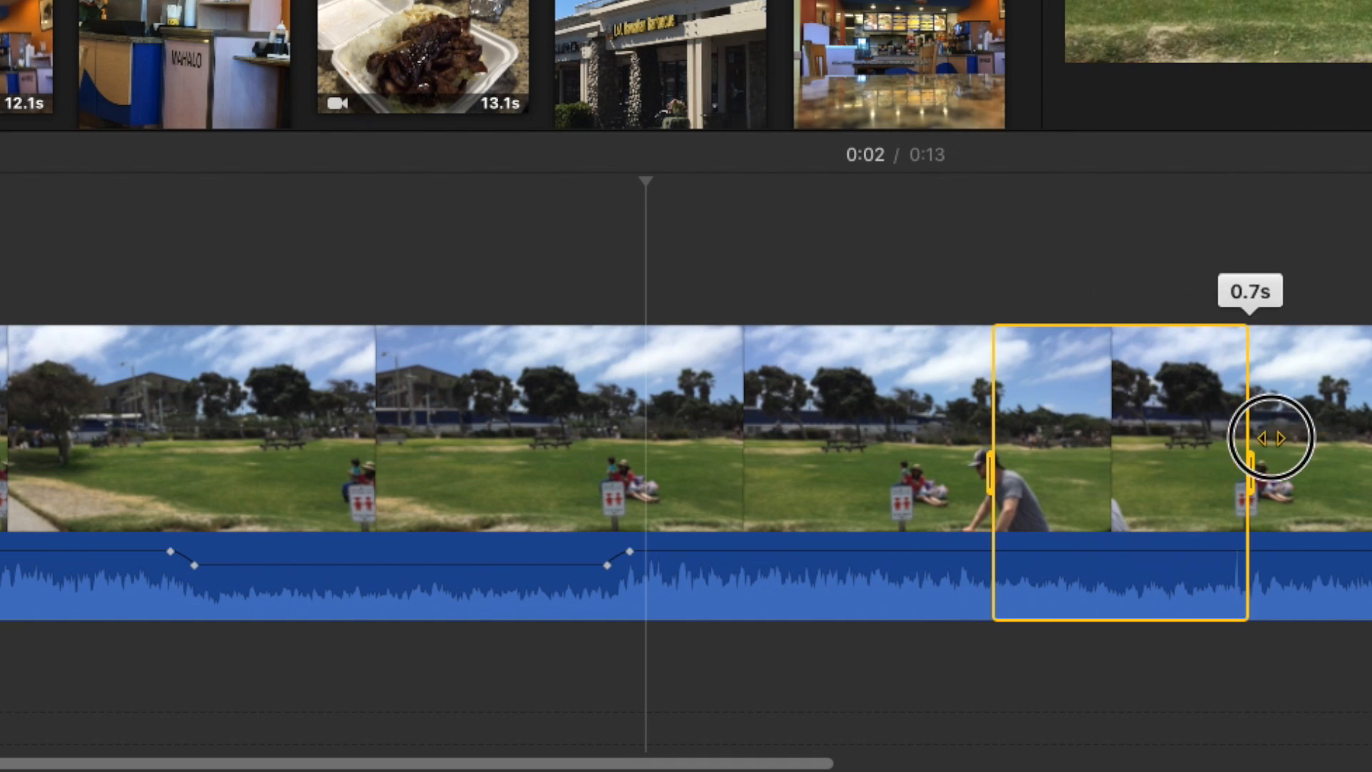
Create a second lowered stretch further along the clip, shortened to about 0.6s.
drag(1268, 439, 1278, 470)
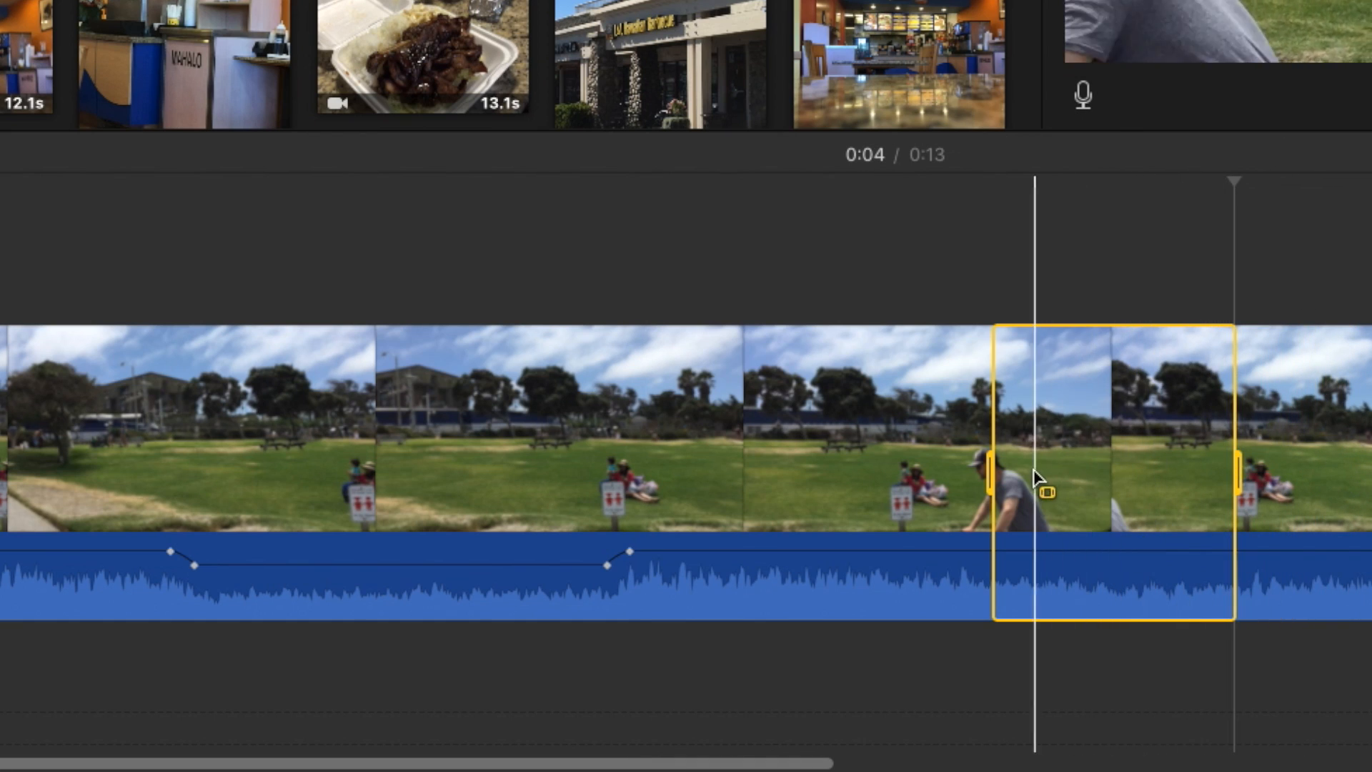
drag(989, 477, 1019, 478)
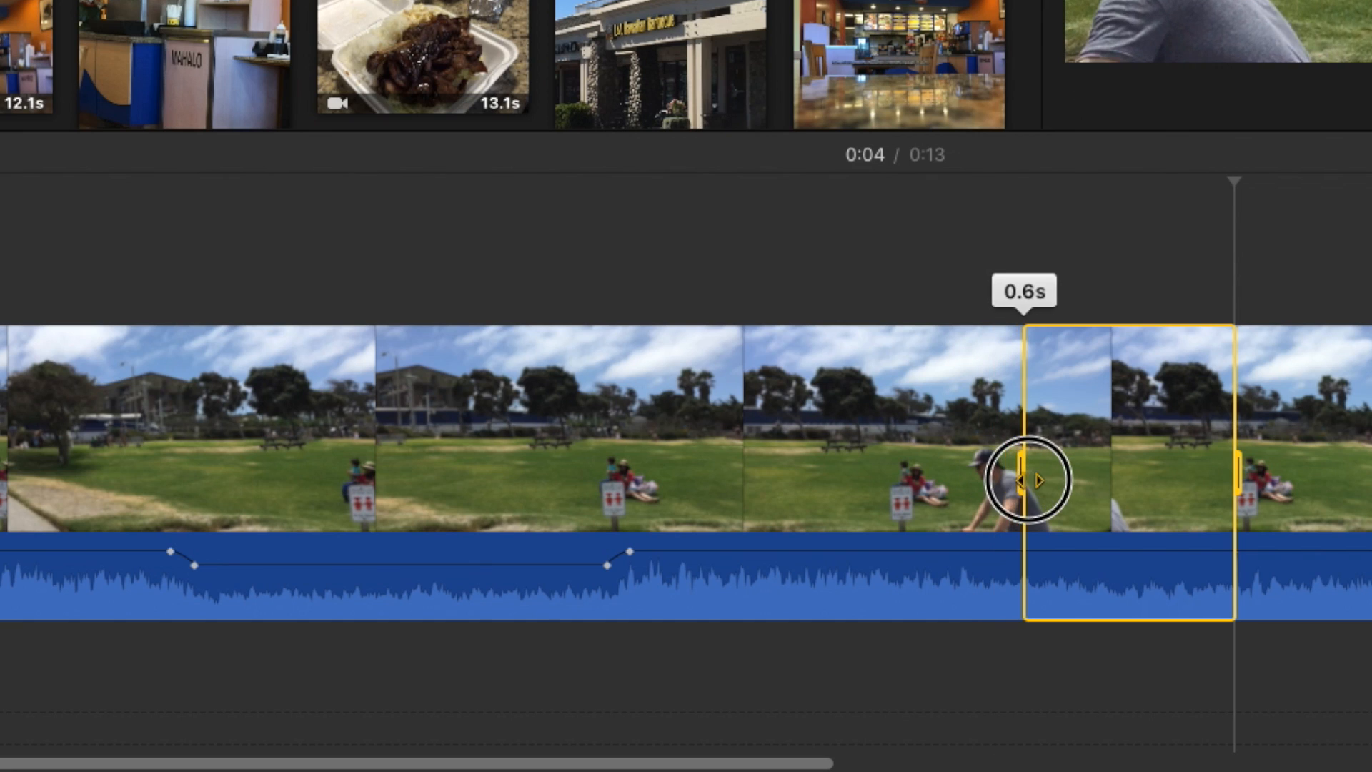
drag(1023, 481, 1102, 569)
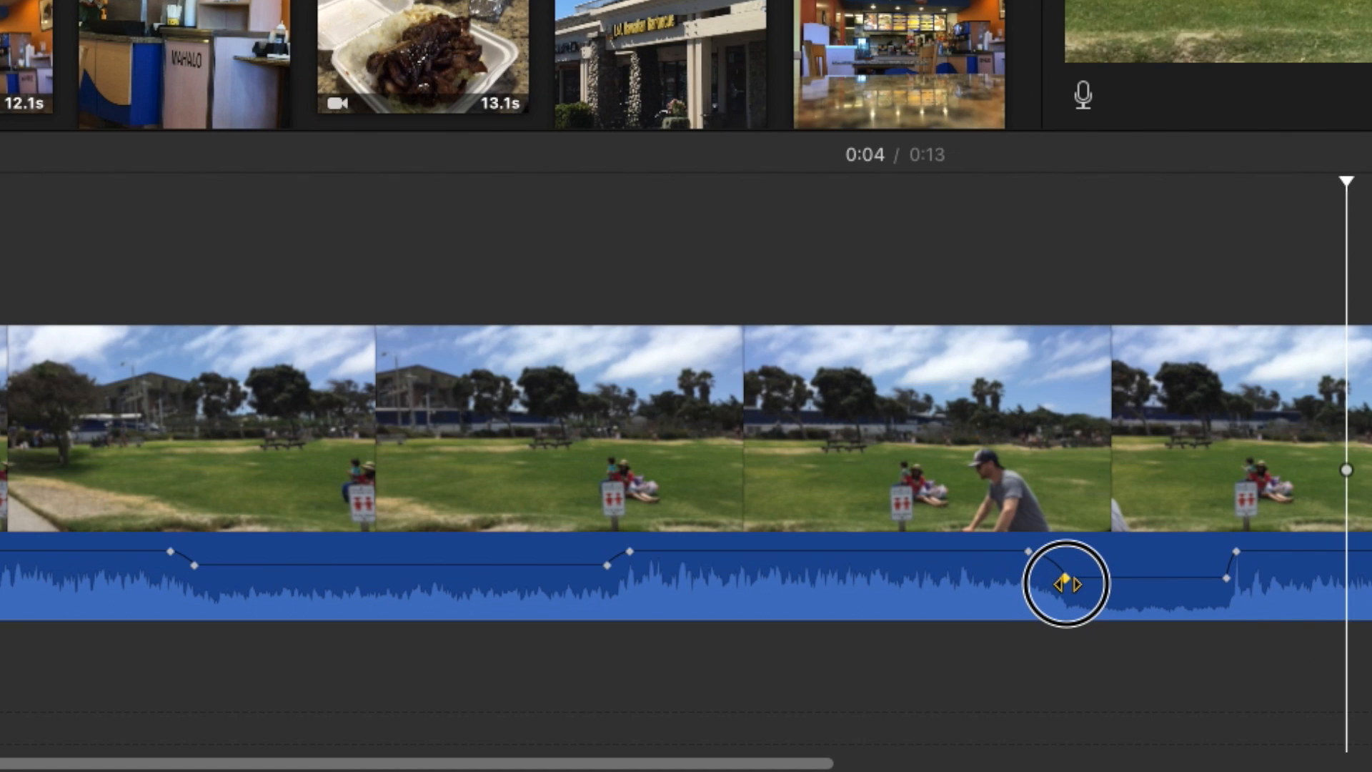
Reposition and lower the keyframe ending the second dip so the level returns at a new point.
drag(1060, 583, 1208, 575)
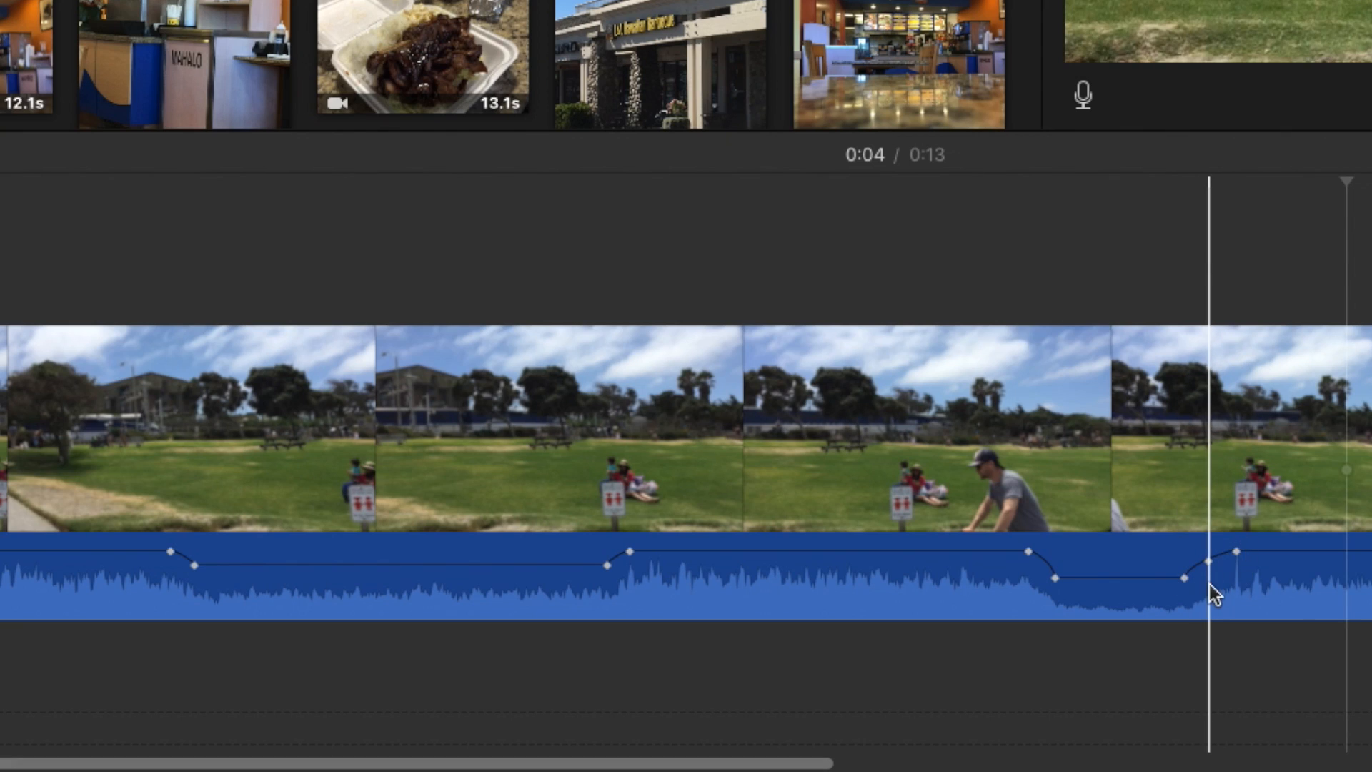
drag(1232, 552, 1212, 573)
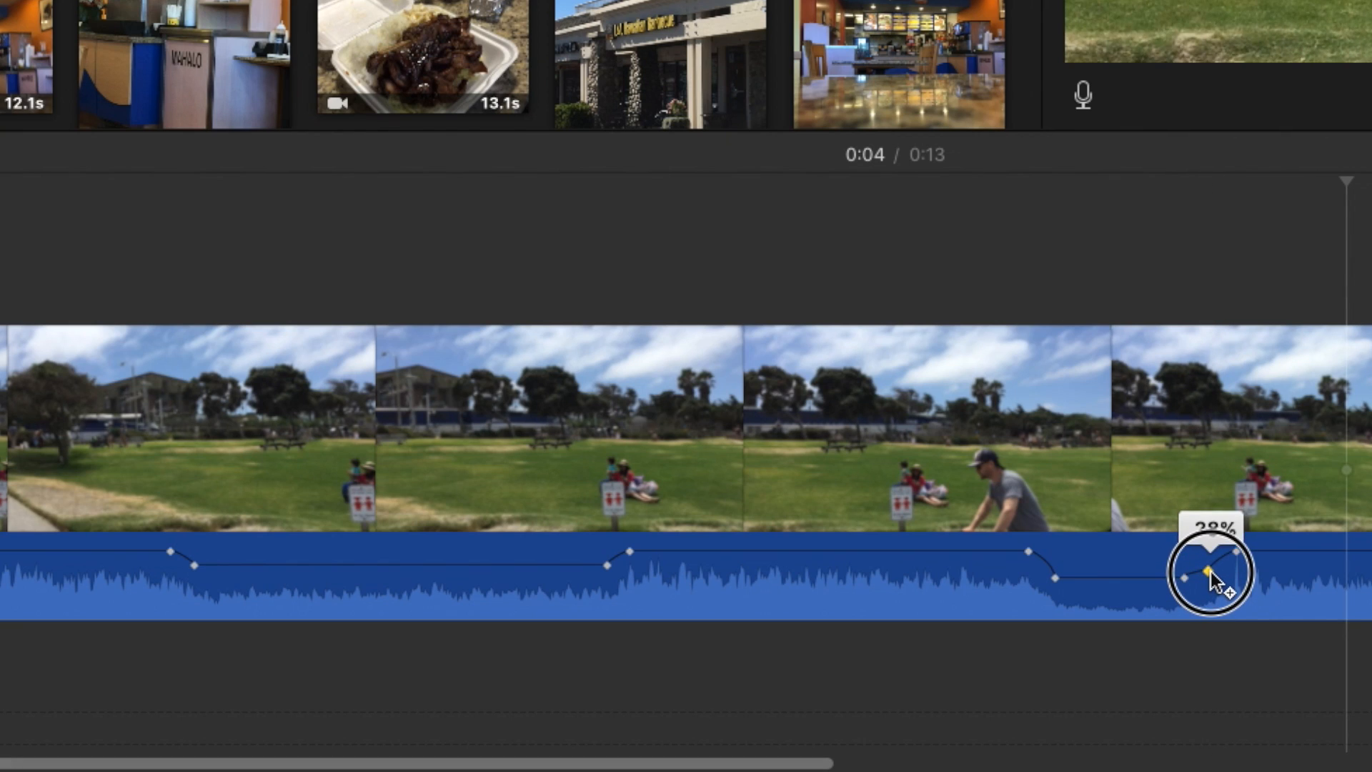
drag(1211, 577, 1210, 552)
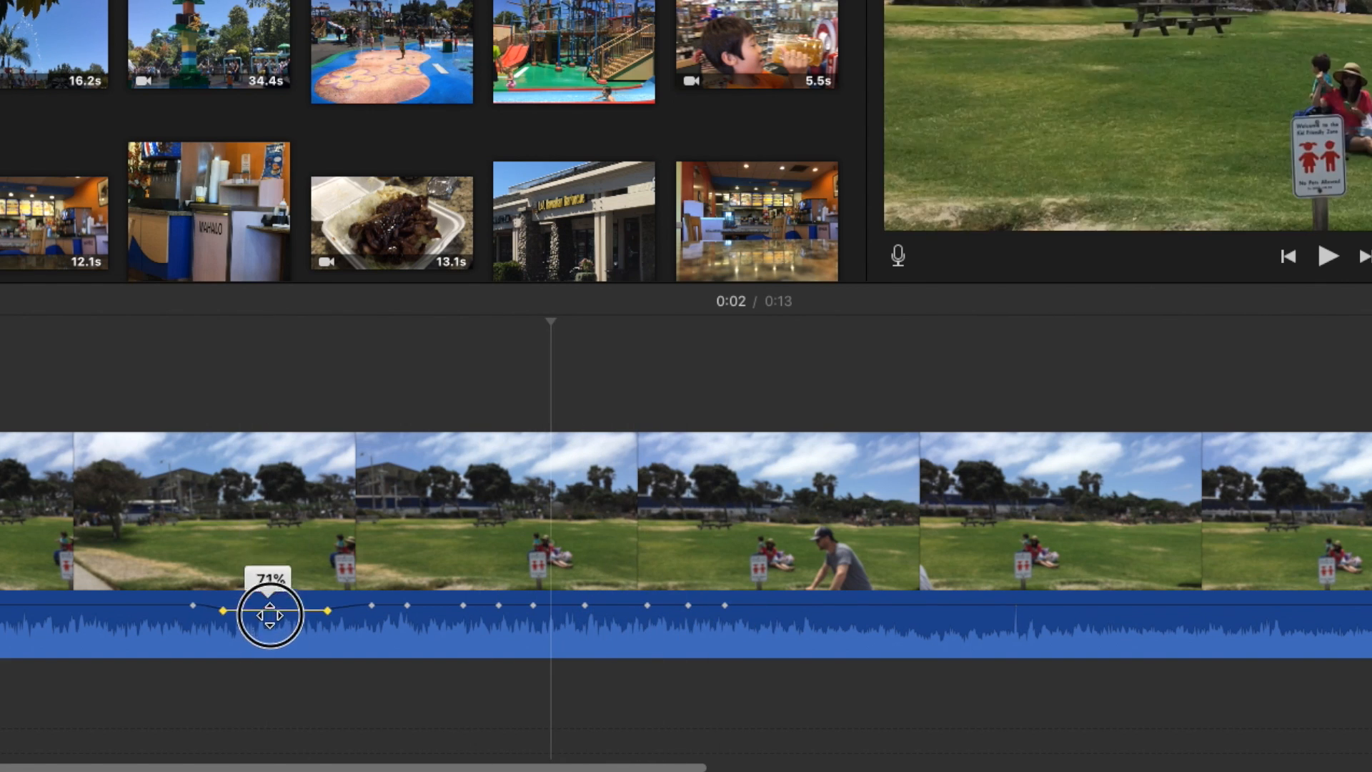
Set an early point near 71%, lower a later stretch, then raise the level after the last dip.
drag(270, 613, 433, 590)
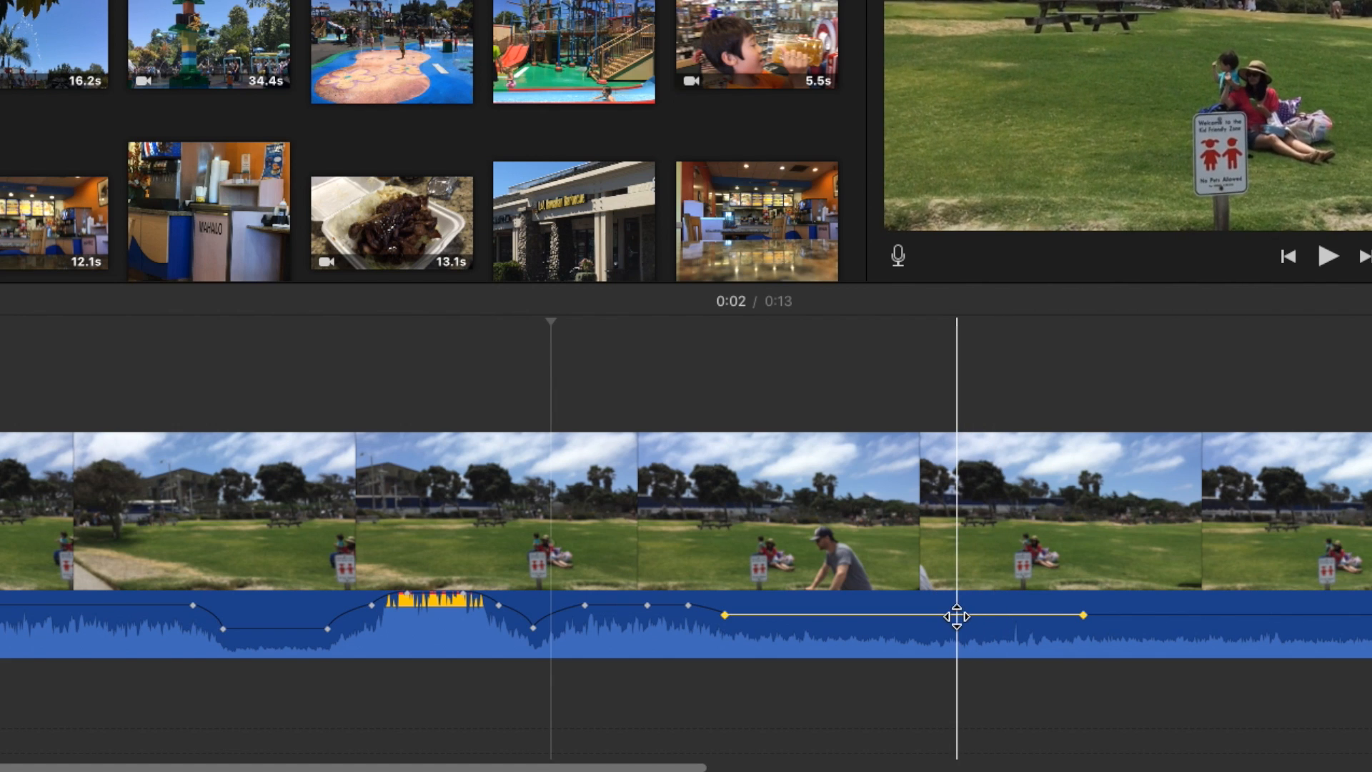
drag(958, 615, 876, 629)
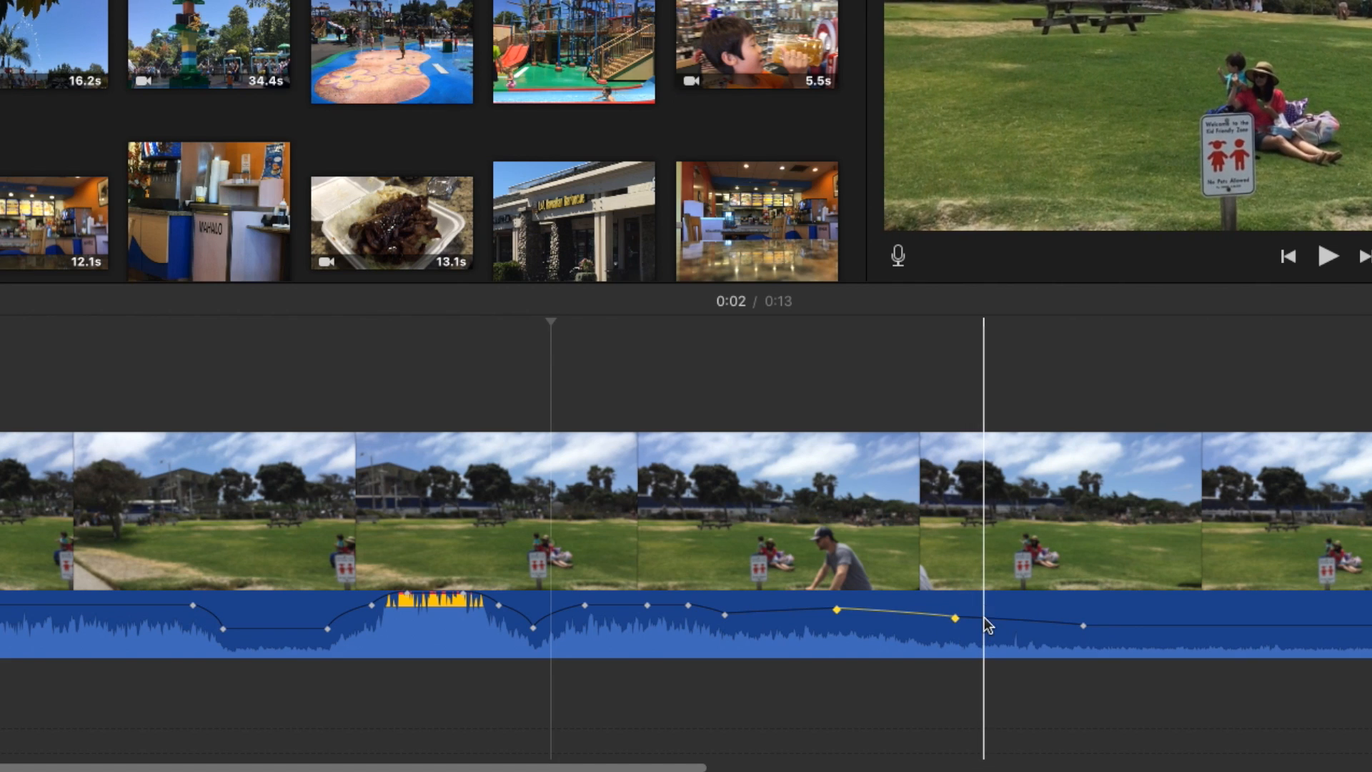
drag(952, 619, 1155, 627)
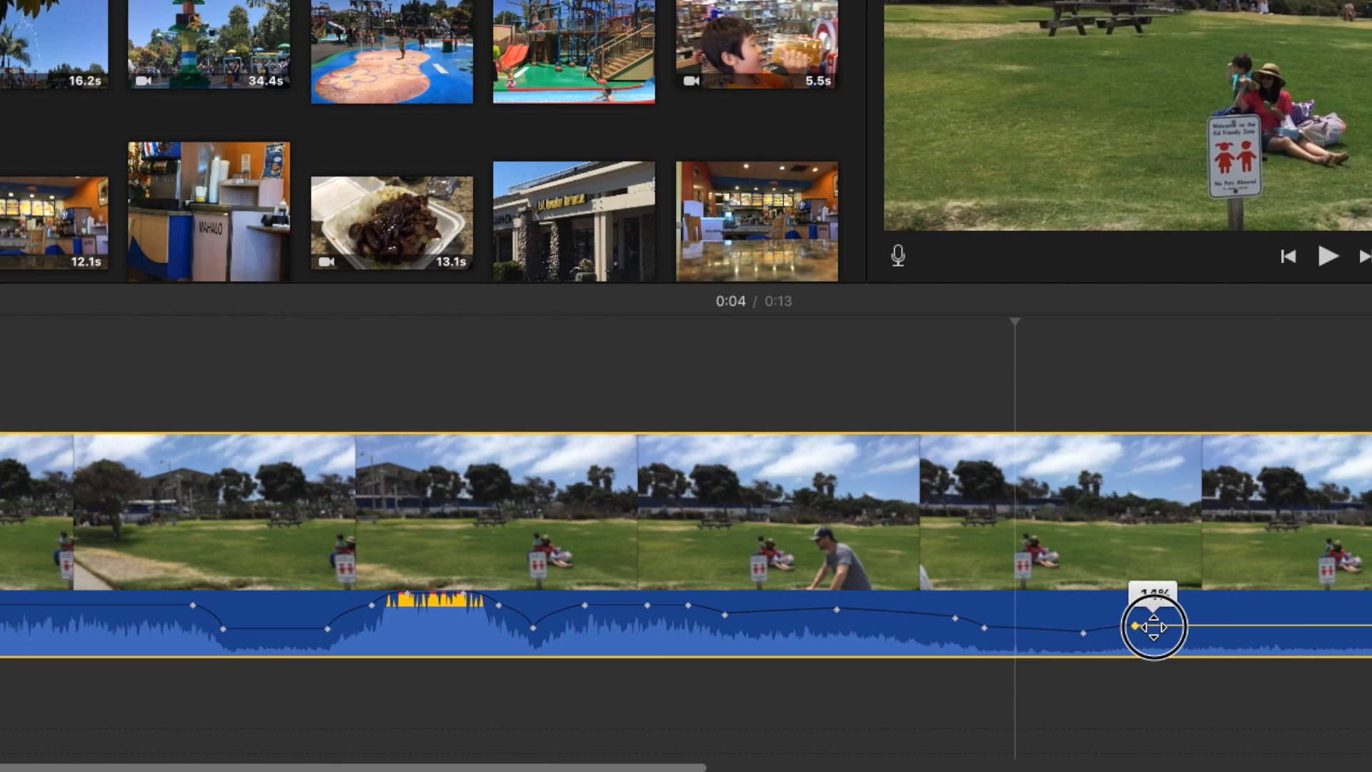
drag(1154, 626, 1154, 595)
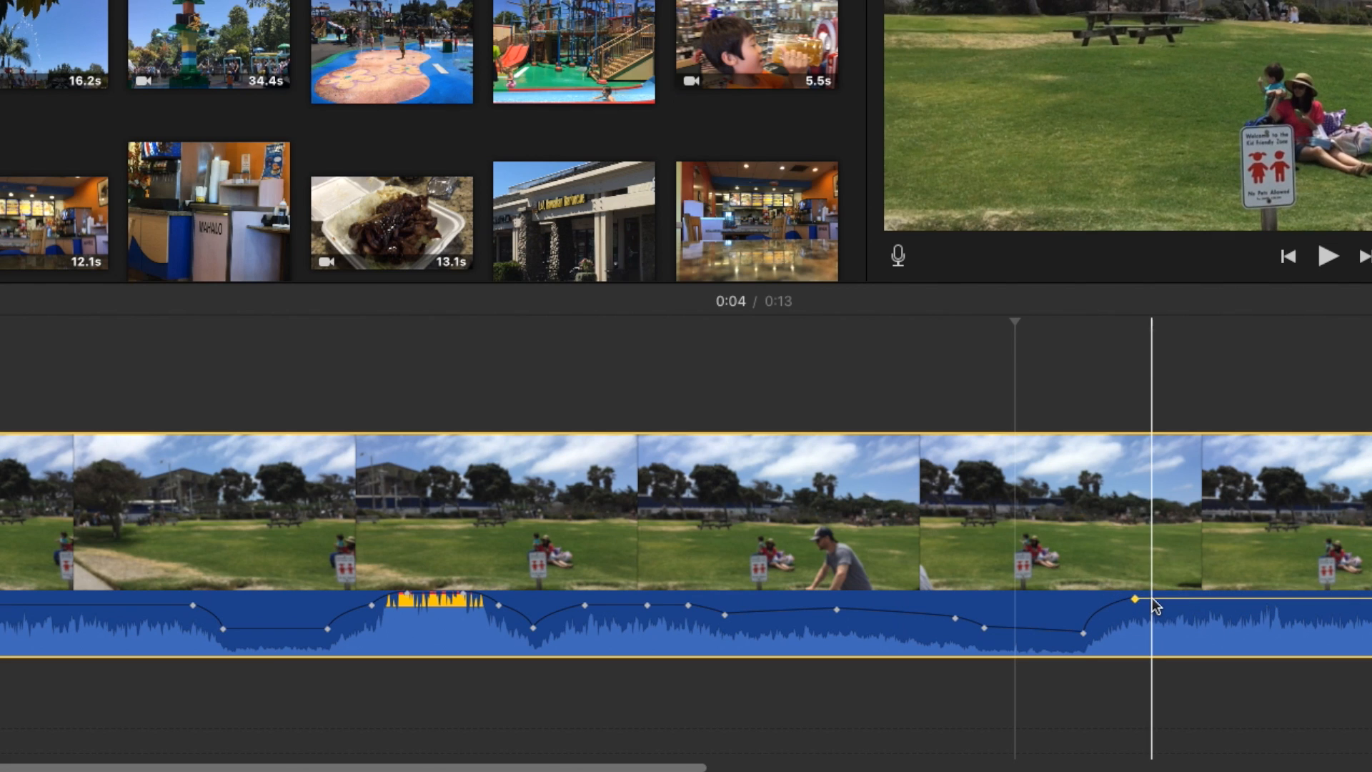
click(544, 610)
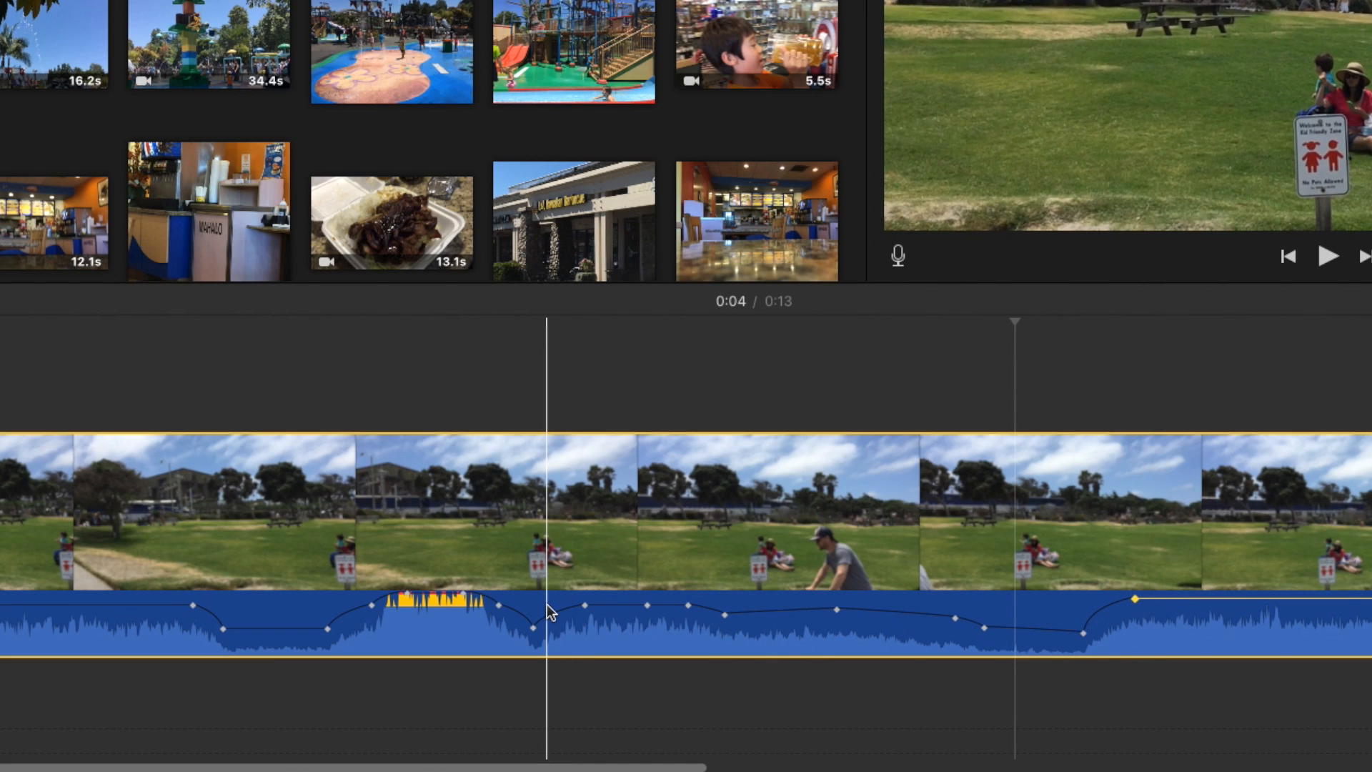